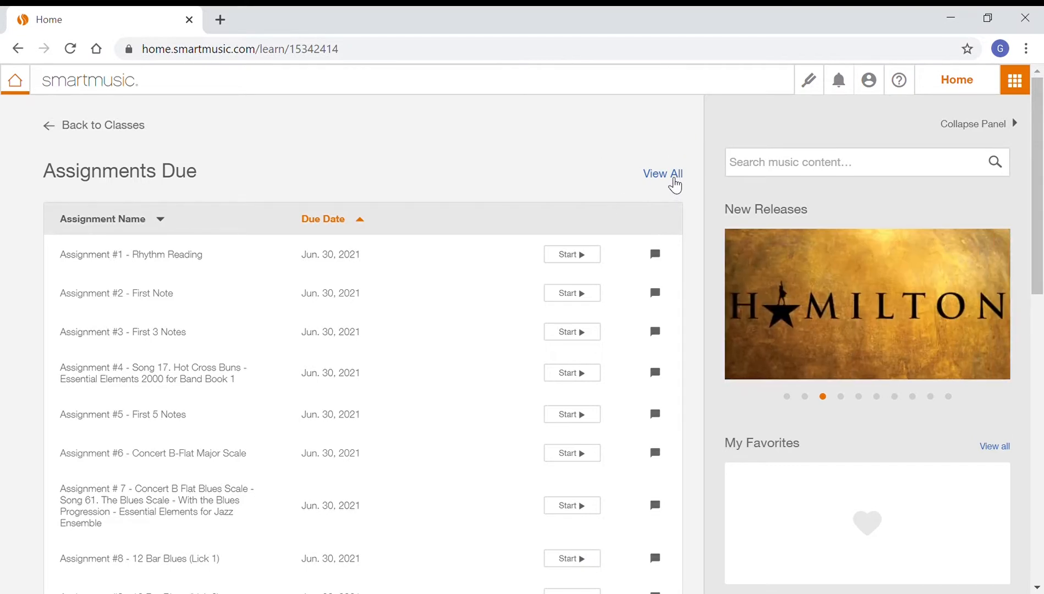
Show all class assignments and scroll down to The Tempest (ALL) practice track
click(662, 174)
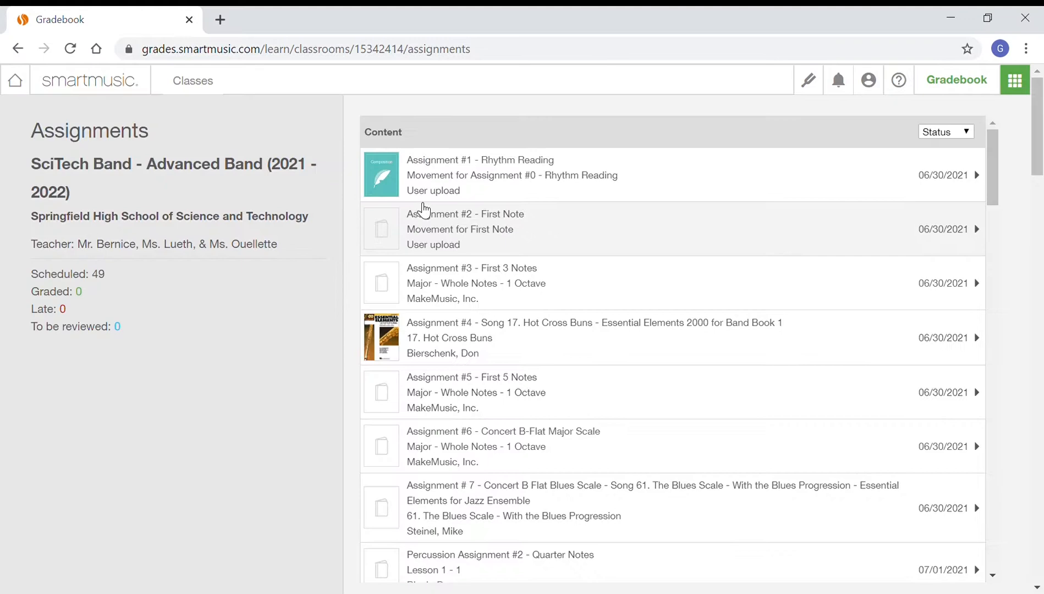
scroll(down, 3)
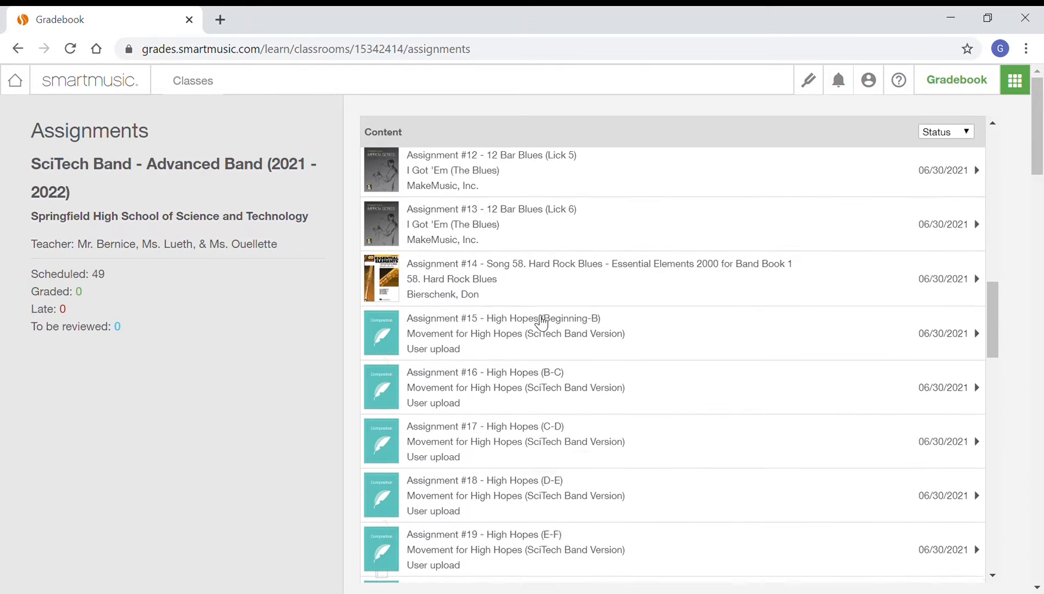
scroll(down, 3)
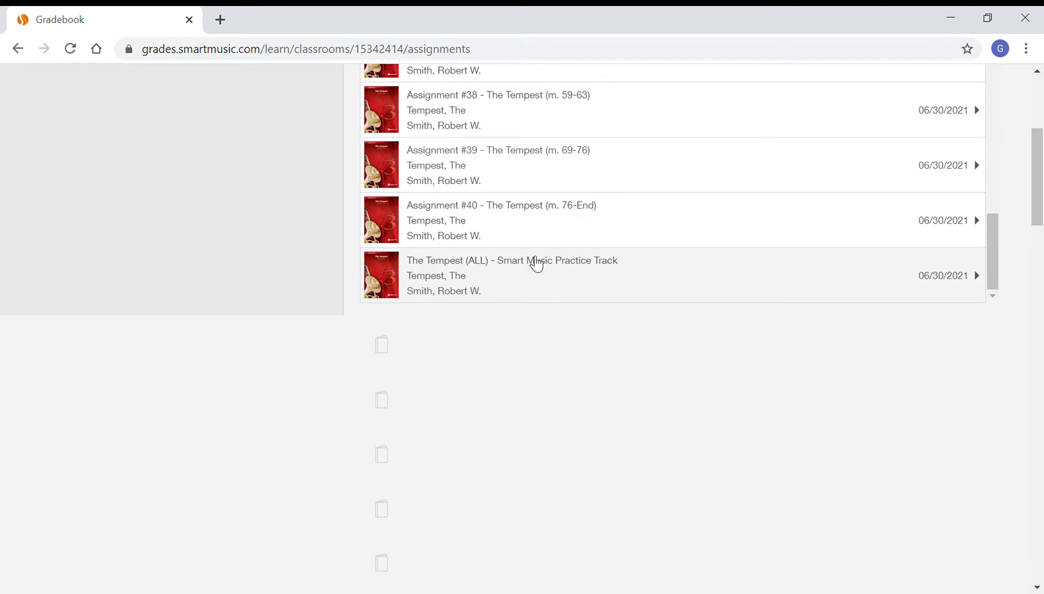
Start The Tempest (ALL) practice track assignment with Bb Trumpet as the instrument part
click(535, 261)
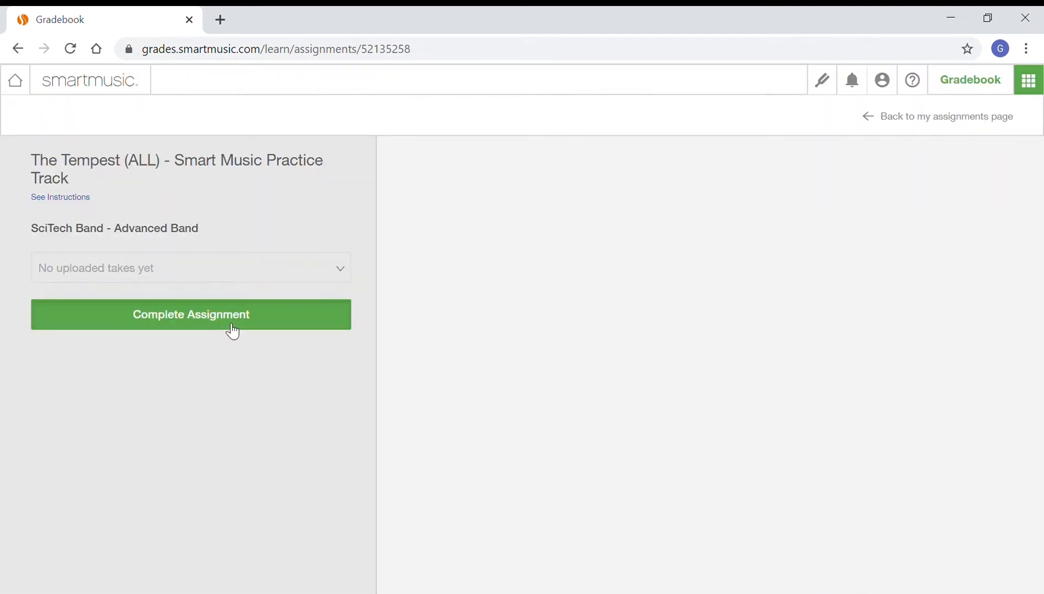
click(190, 315)
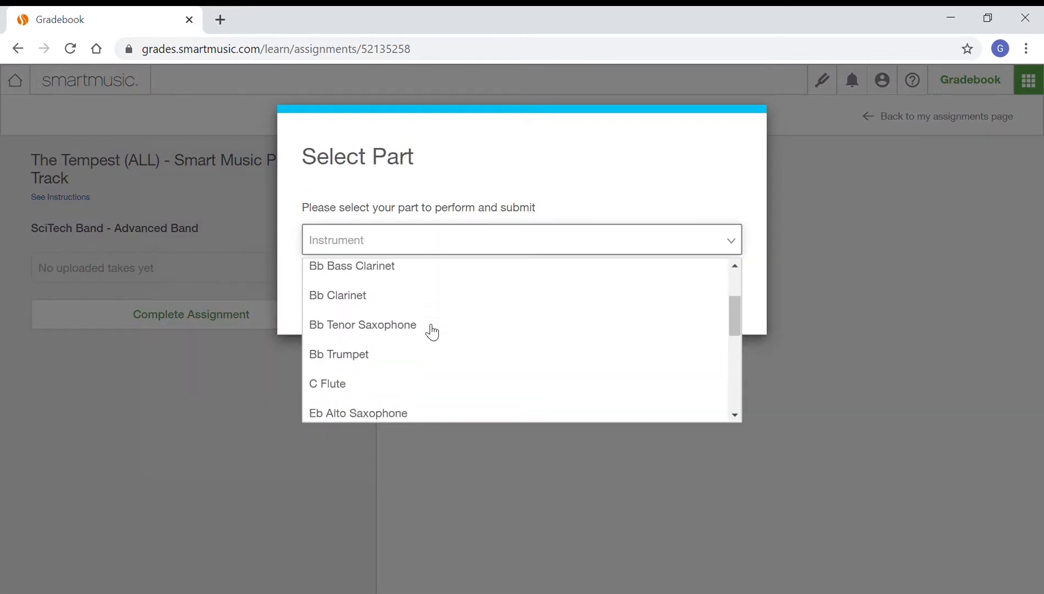
click(338, 354)
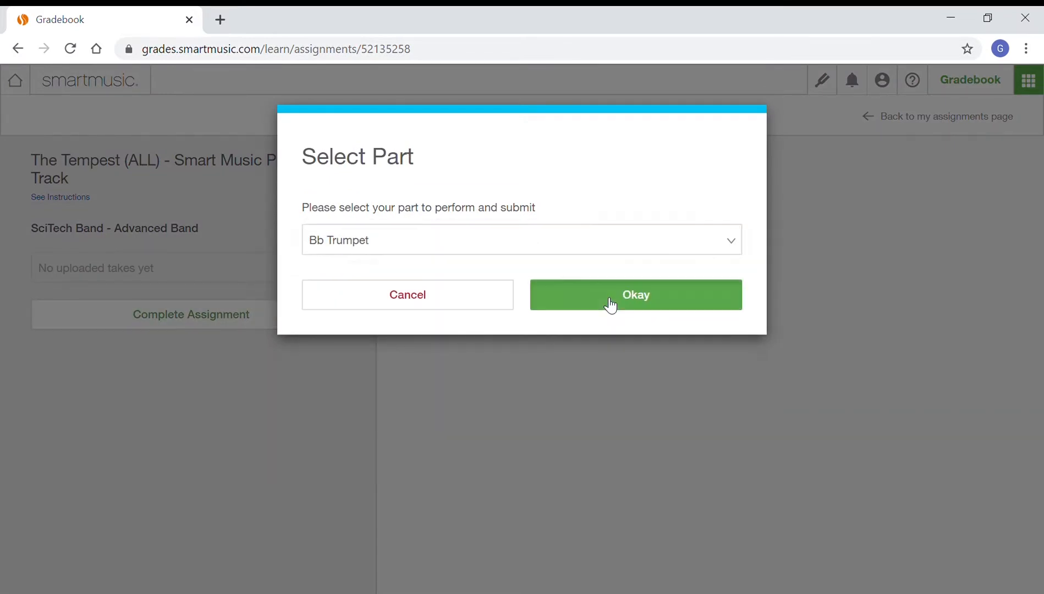
click(611, 301)
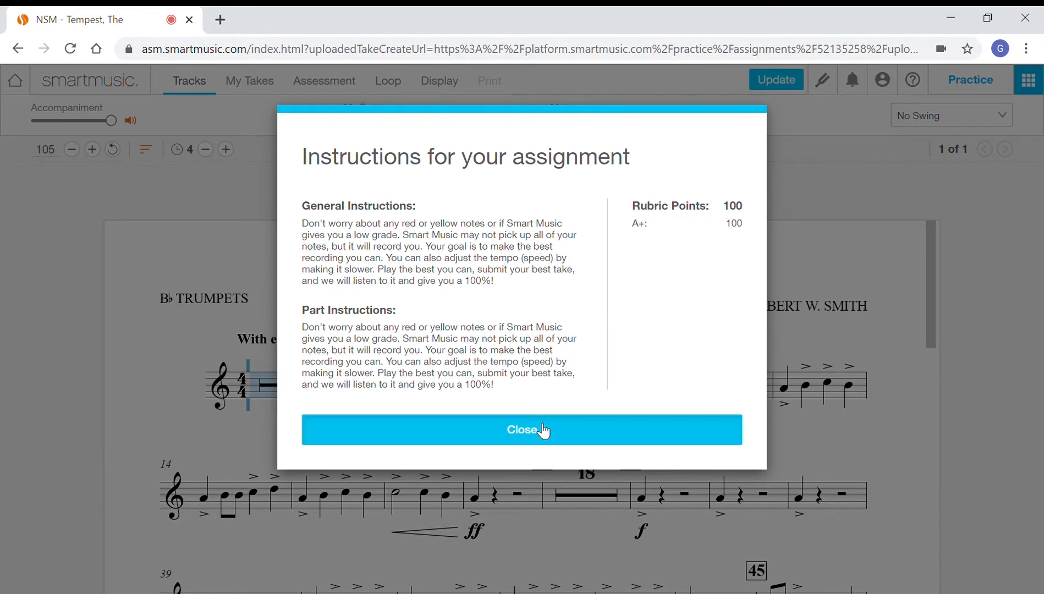
Close the Instructions dialog and scroll through The Tempest Bb Trumpet score
click(522, 430)
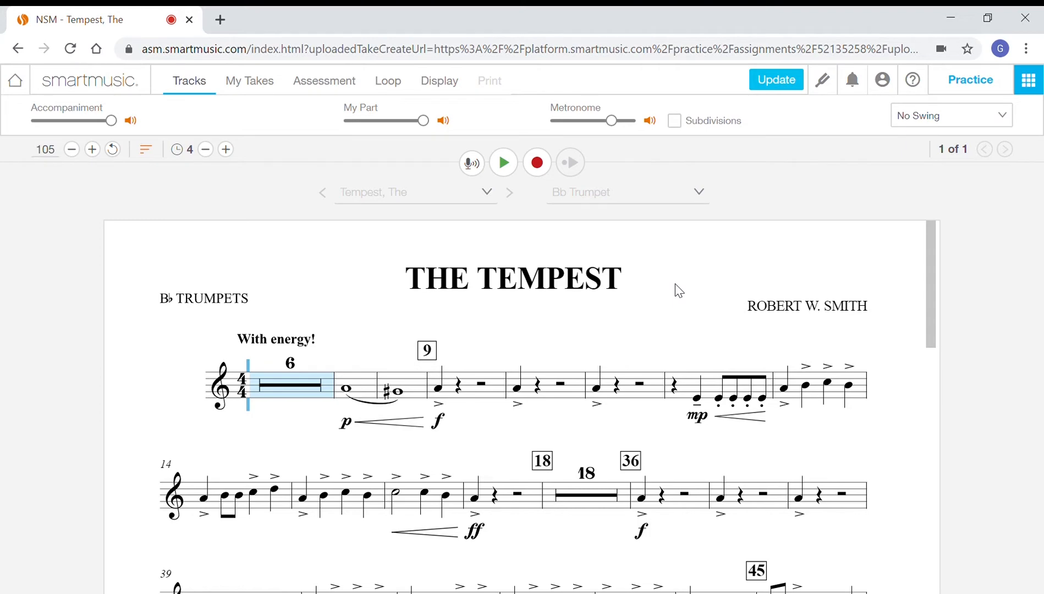
scroll(down, 3)
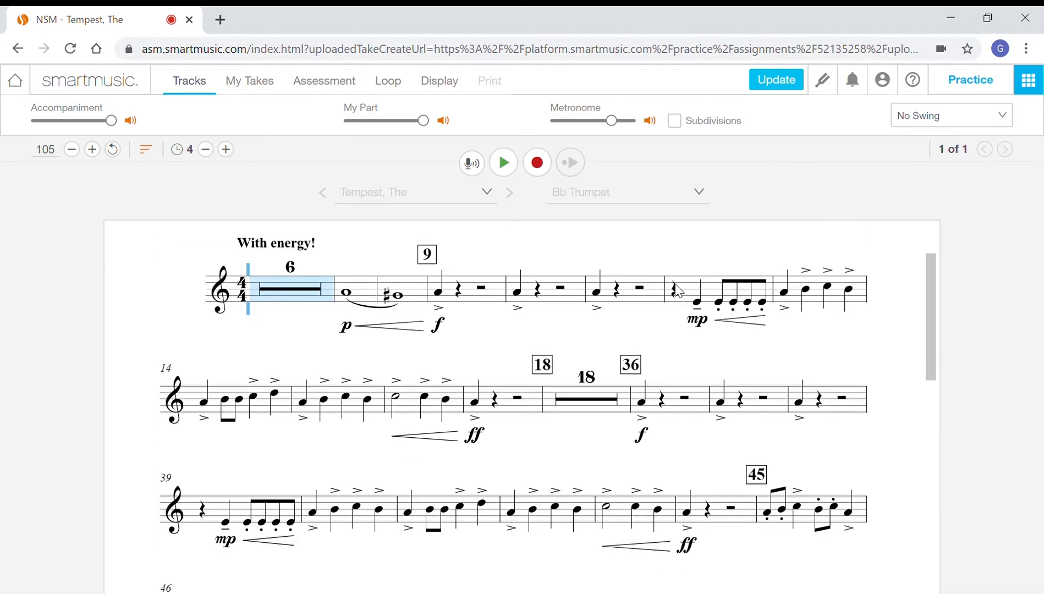
scroll(down, 3)
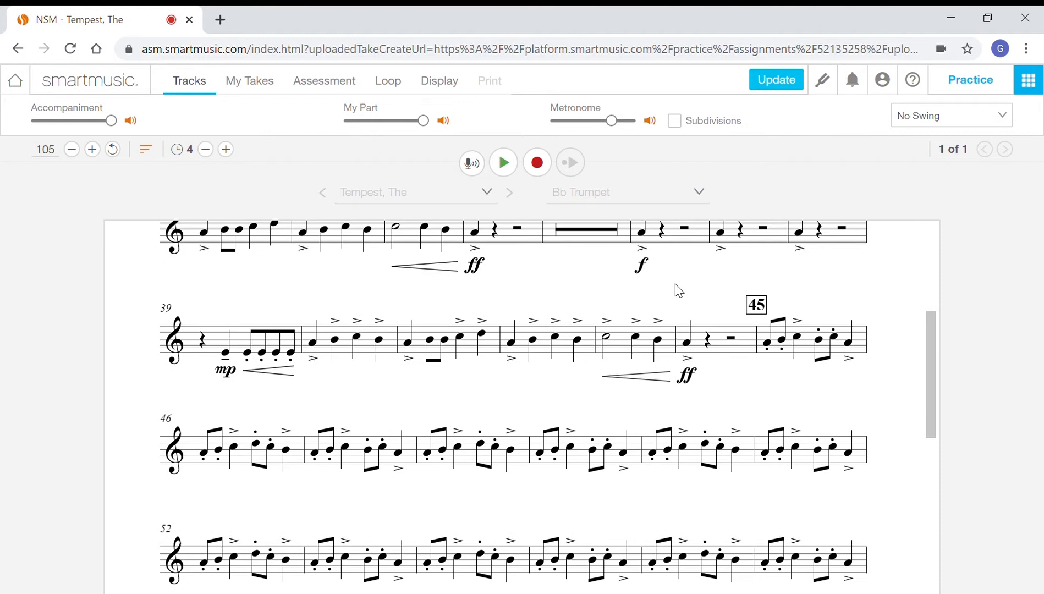
scroll(down, 3)
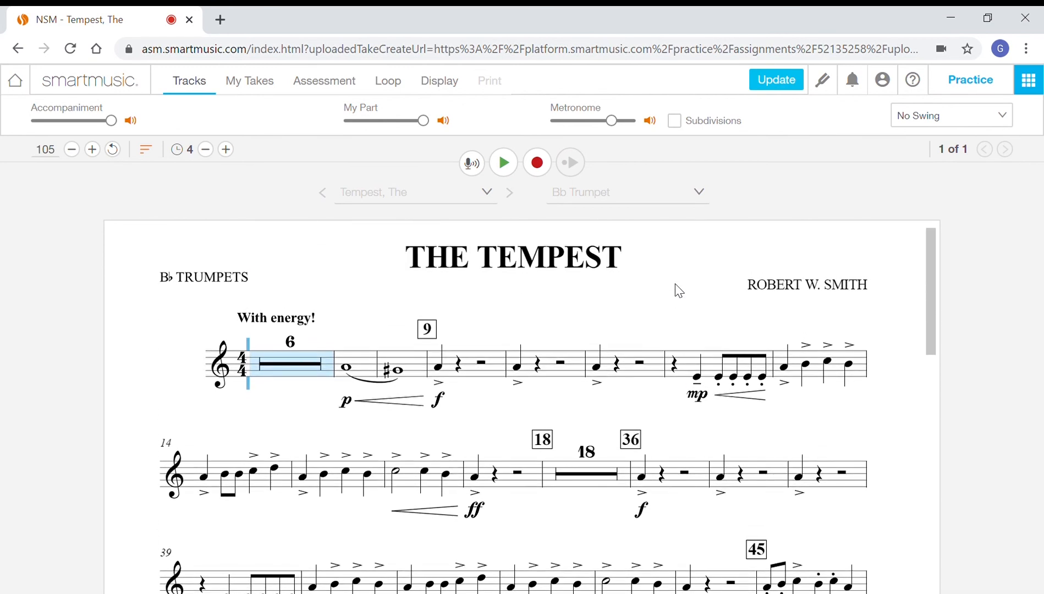
mouse_move(970, 121)
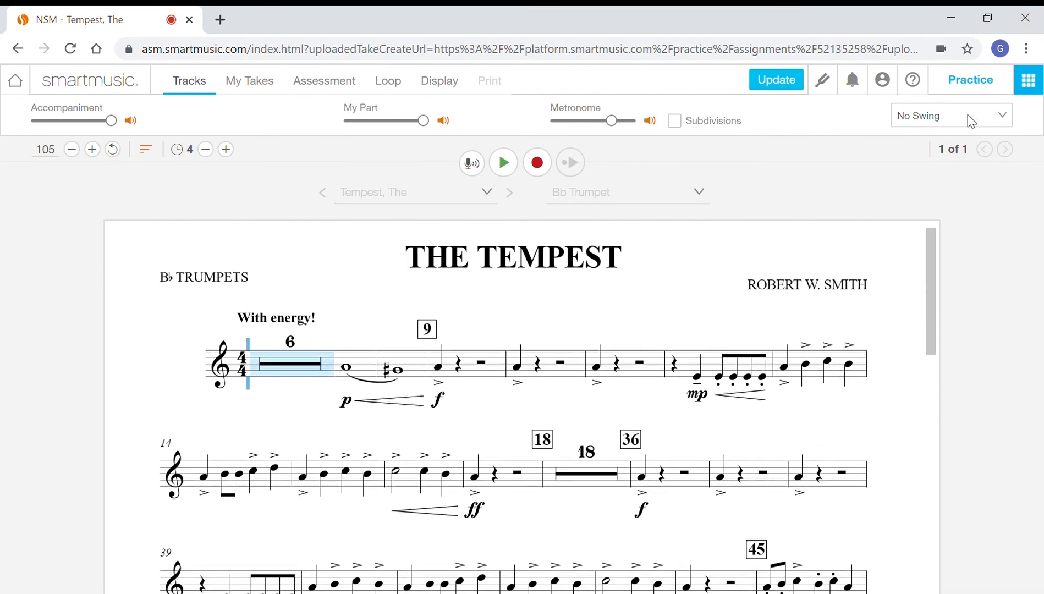